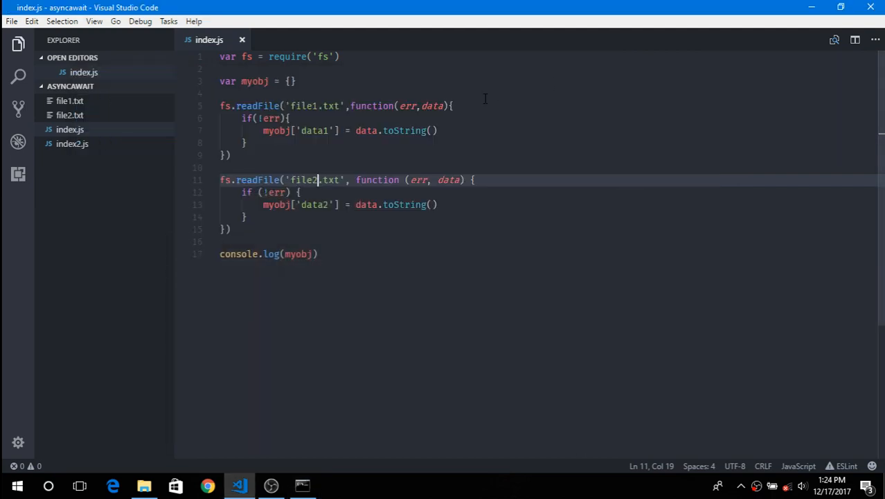
# - Run index.js with node in the integrated terminal, printing only an empty object {}
pyautogui.doubleClick(69, 115)
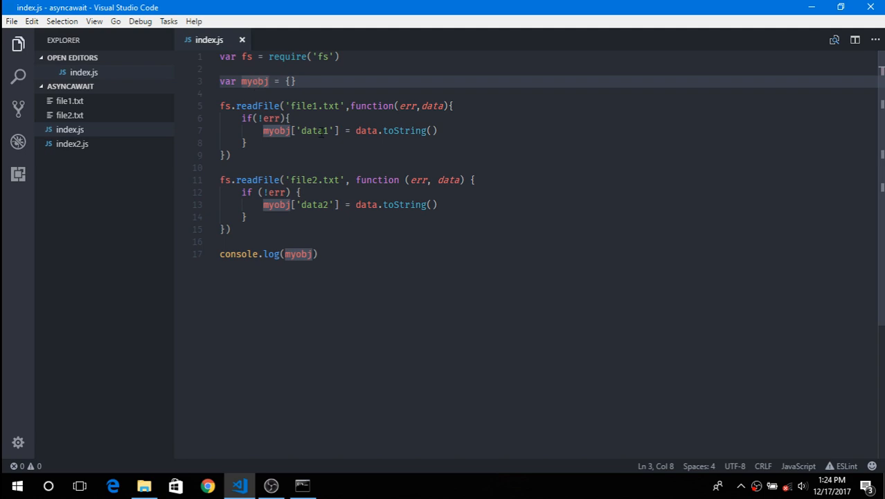
pyautogui.click(319, 253)
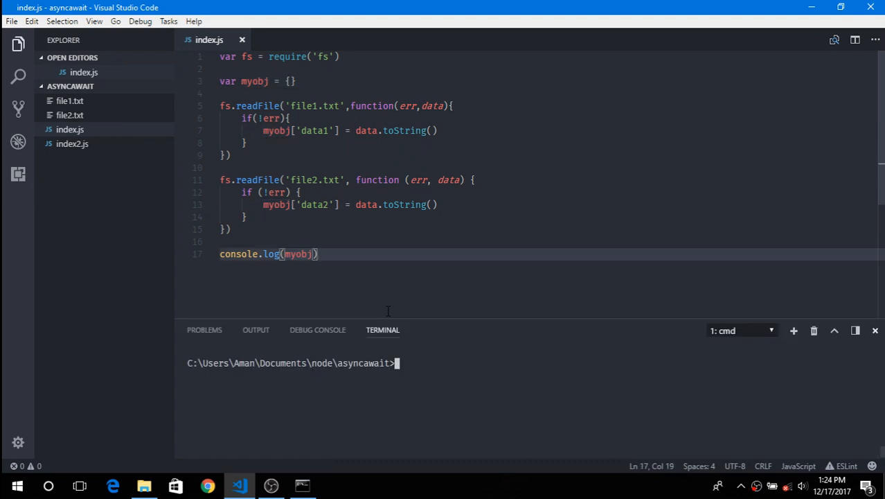
pyautogui.write('ndeo')
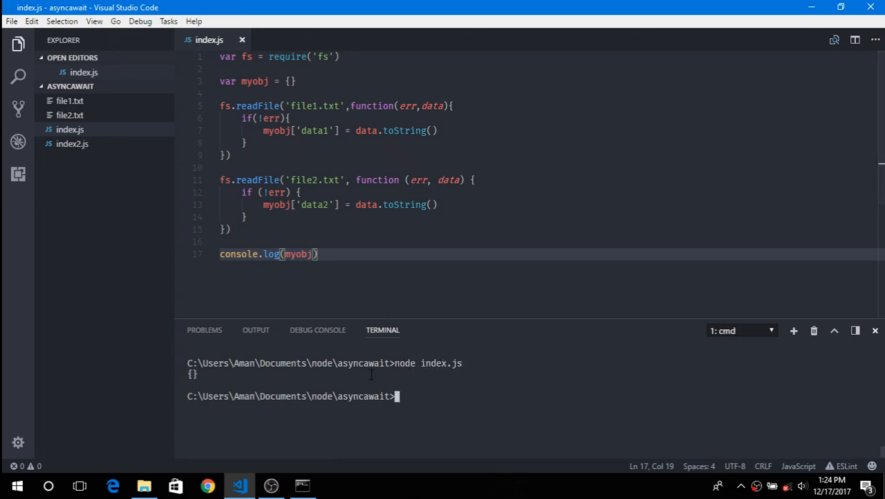
pyautogui.moveTo(257, 105)
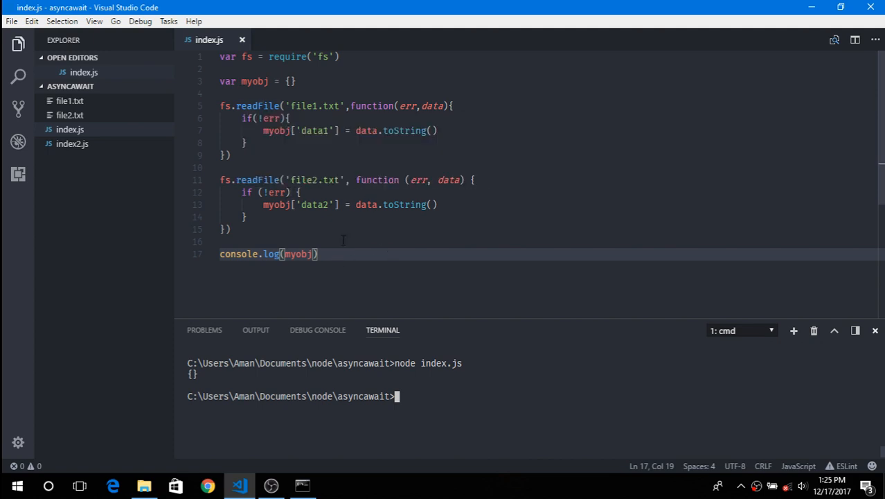
pyautogui.moveTo(402, 205)
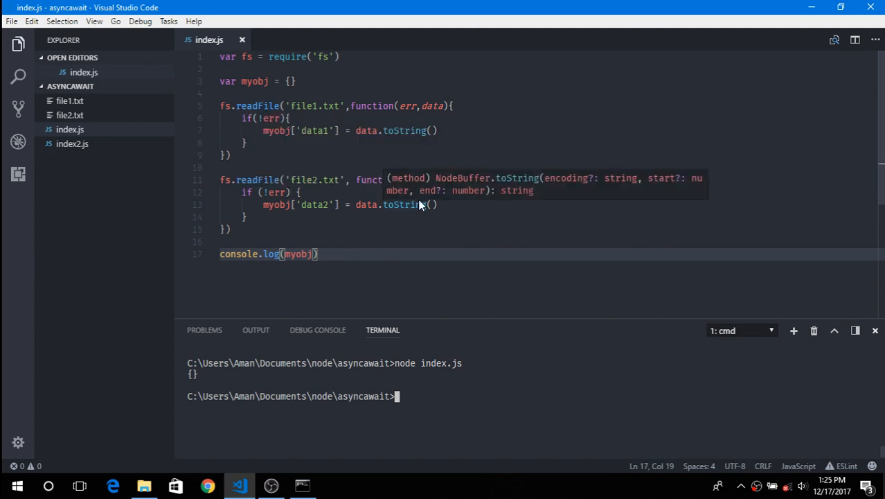
pyautogui.moveTo(454, 275)
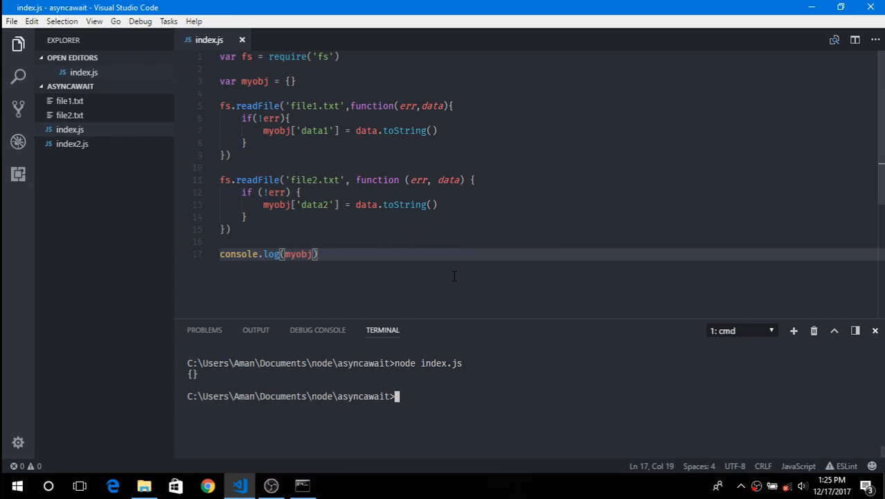
pyautogui.moveTo(270, 172)
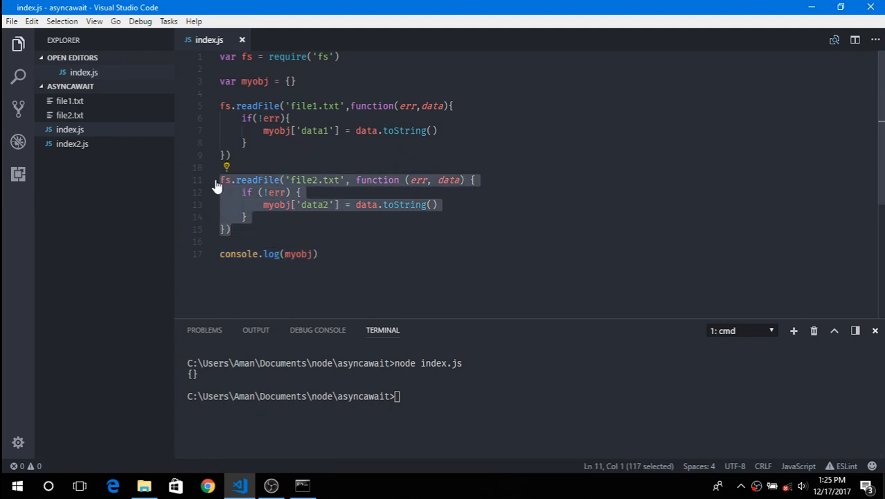
# - Nest the file2.txt read and the log inside the file1 callback, rerun it, then undo the nesting
pyautogui.press('Delete')
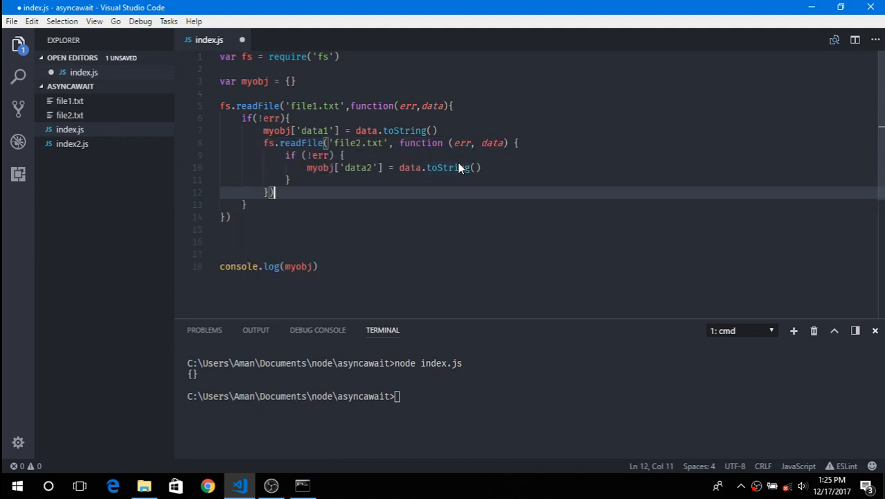
pyautogui.click(307, 266)
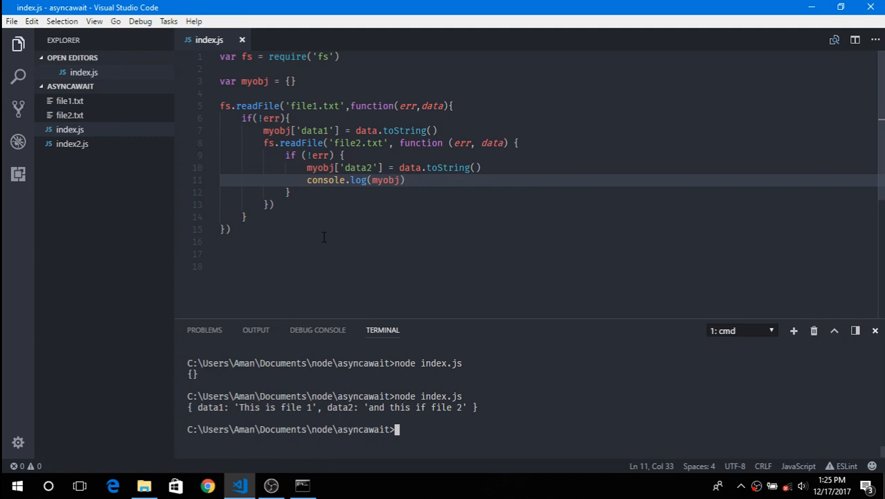
pyautogui.press('Ctrl+z')
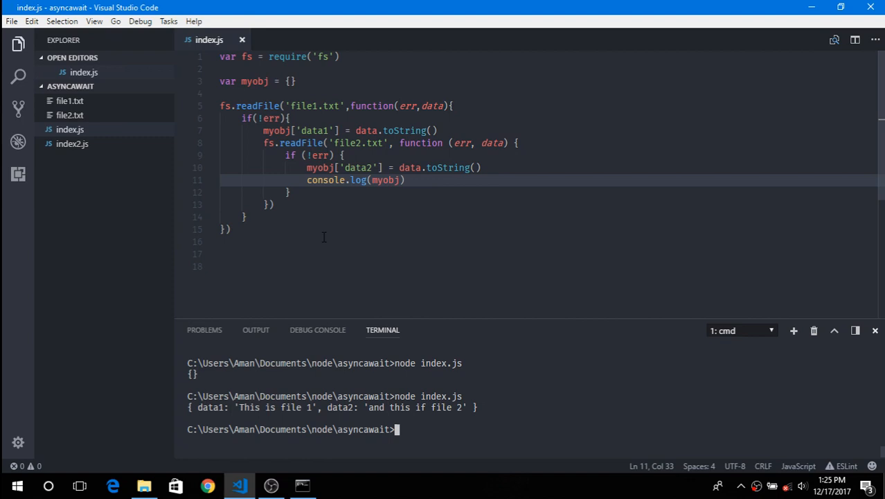
pyautogui.moveTo(399, 250)
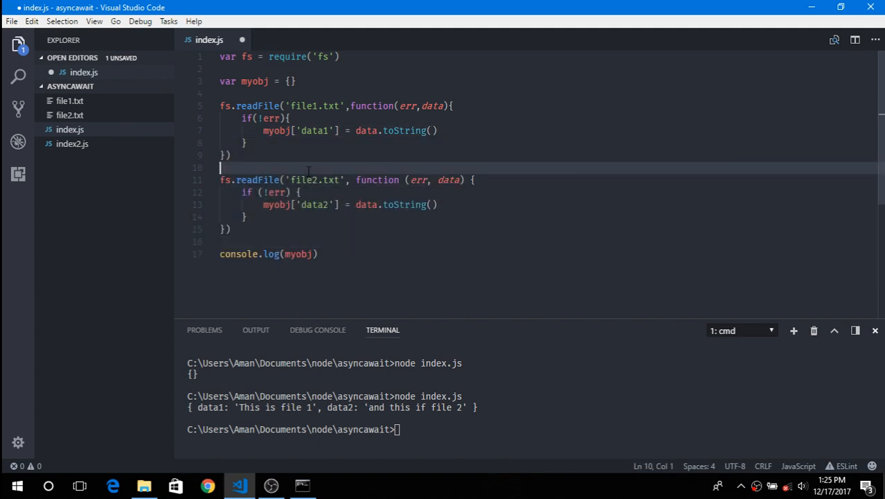
# - Define doA and doB each returning new Promise(function(resolve, reject){ })
pyautogui.press('Enter')
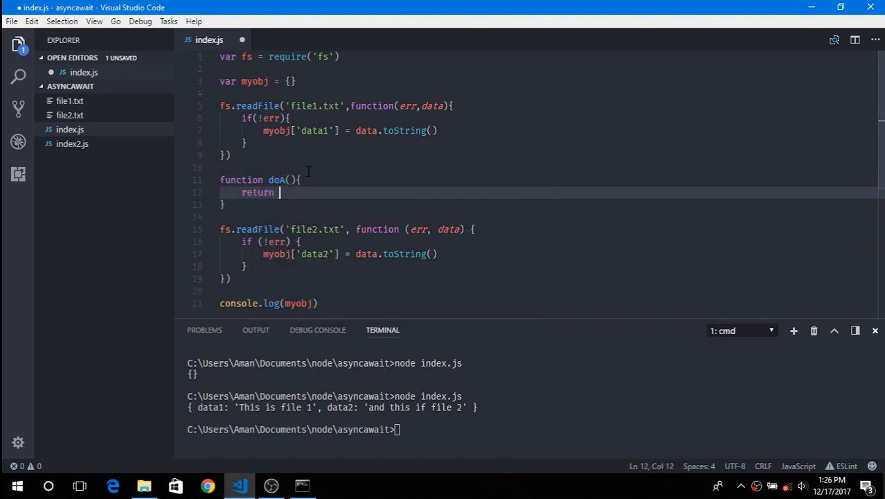
pyautogui.write('new')
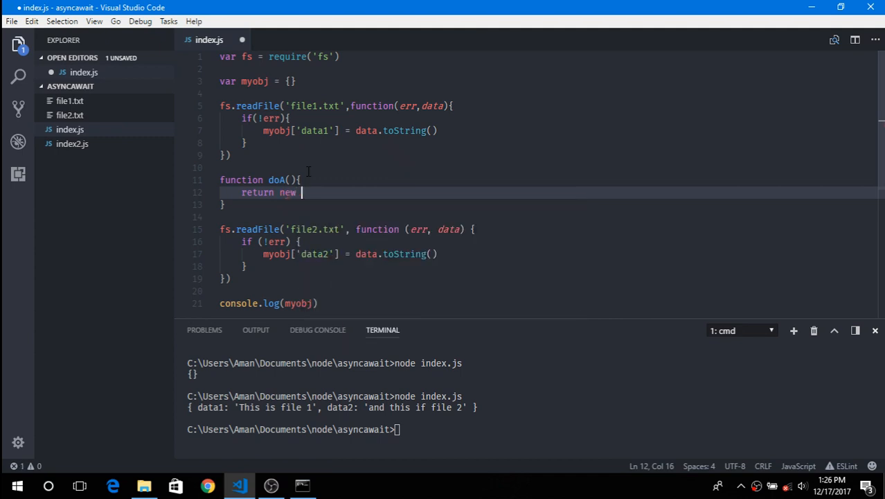
pyautogui.write('Promise(')
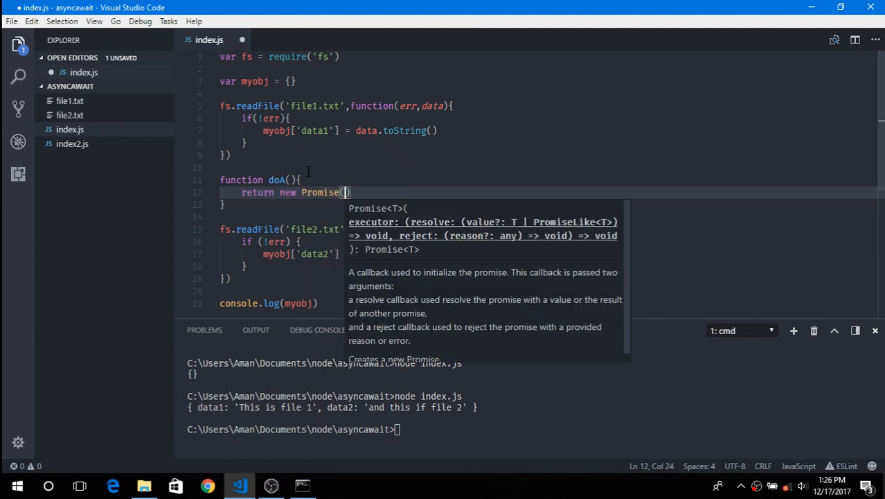
pyautogui.write('function(resol')
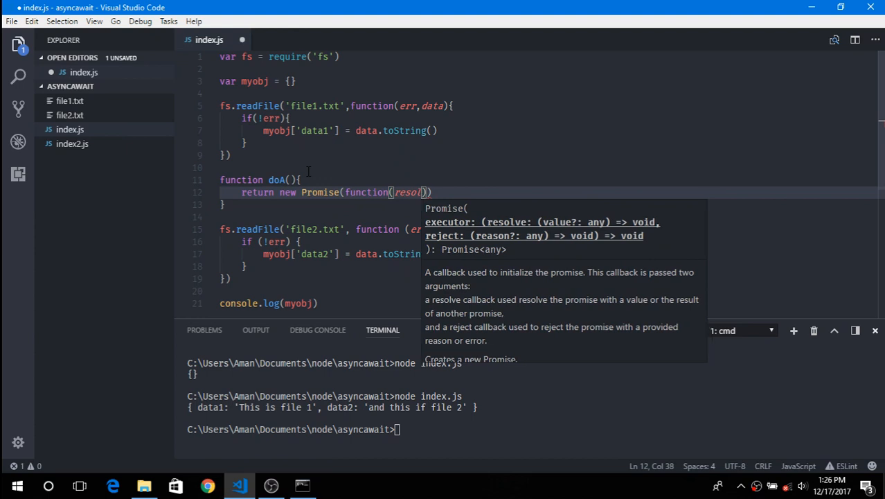
pyautogui.write(',reject')
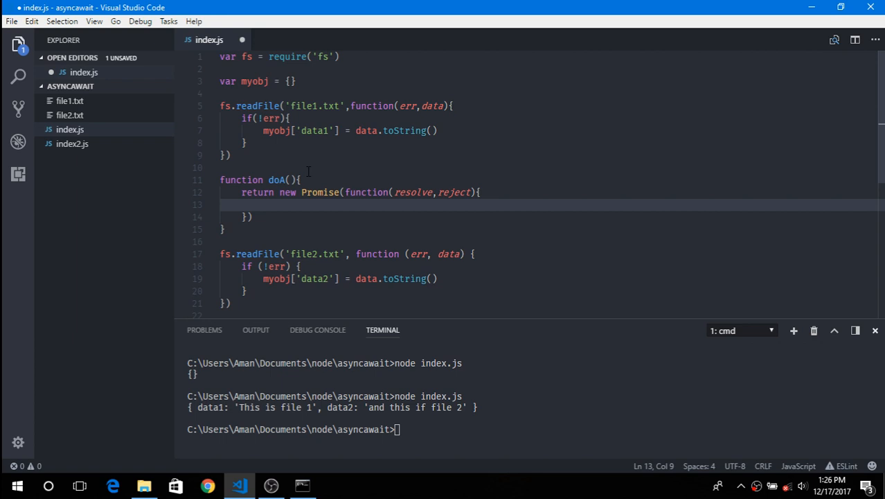
pyautogui.click(225, 230)
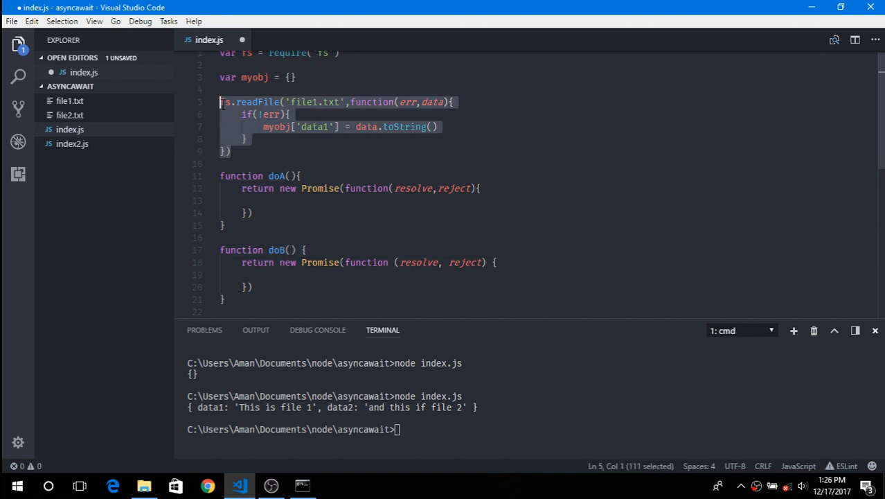
# - Move the file1.txt and file2.txt reads into doA and doB, each resolving with data.toString()
pyautogui.press('Delete')
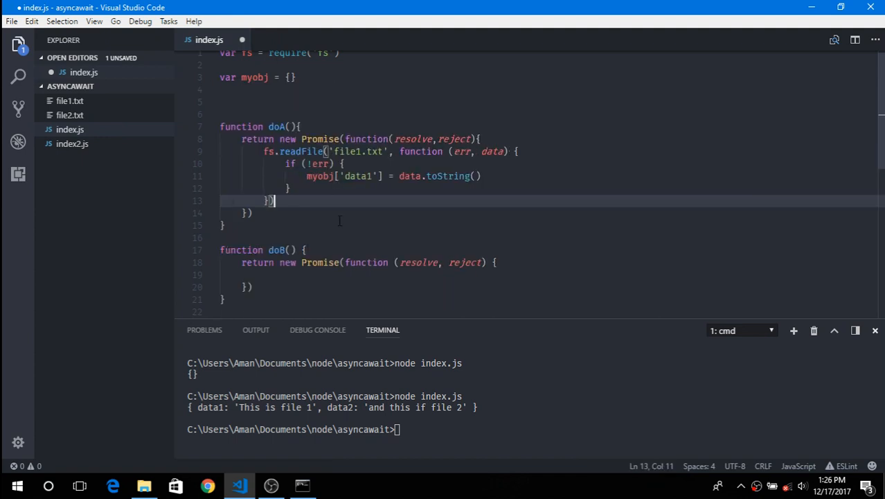
pyautogui.scroll(-3)
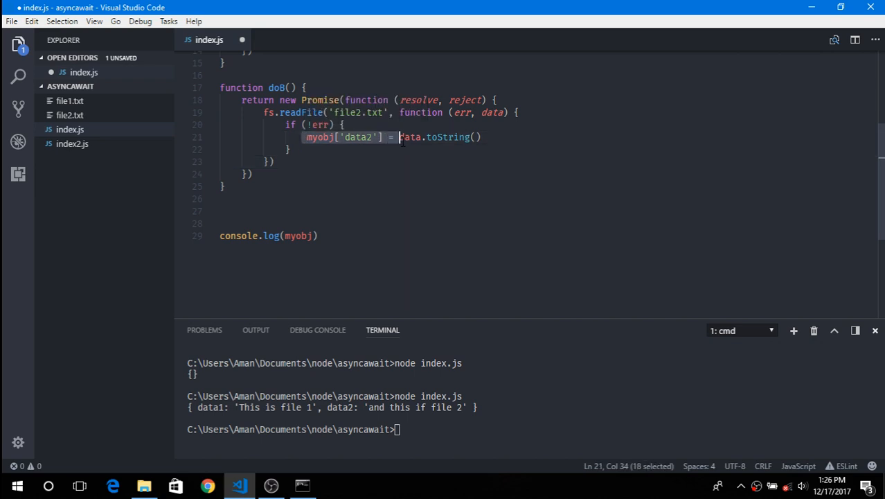
pyautogui.press('Delete')
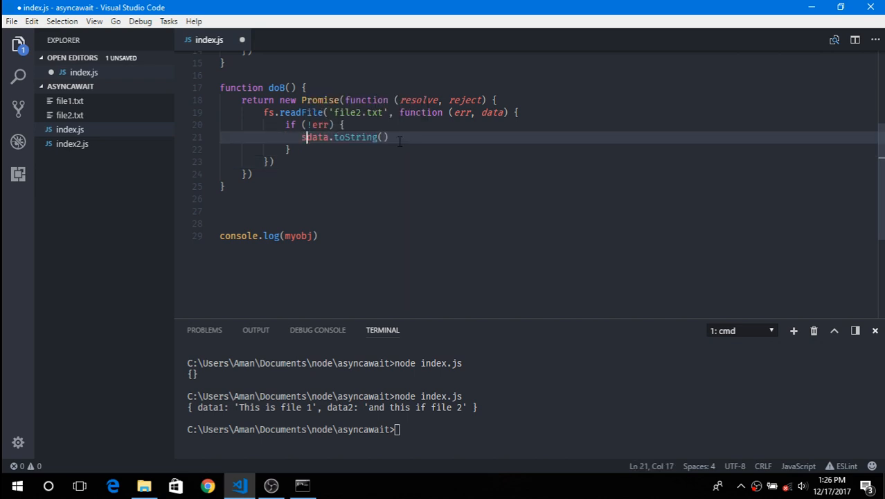
pyautogui.write('resolve(')
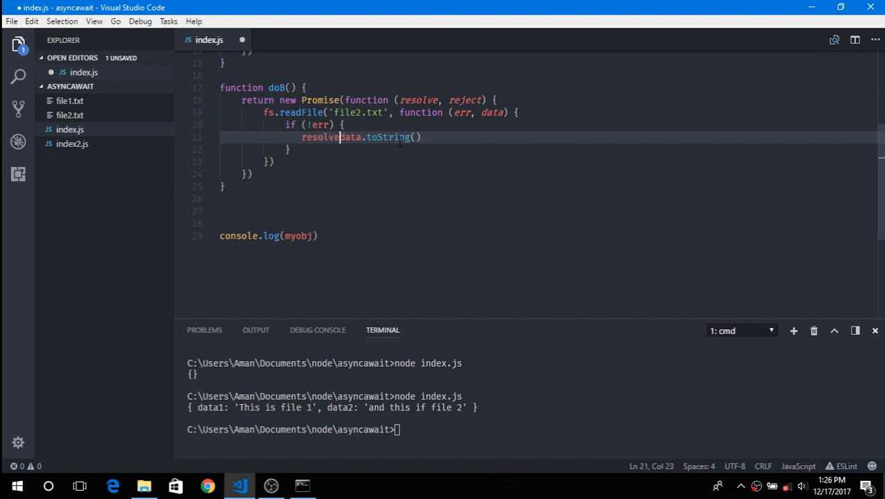
pyautogui.write('(')
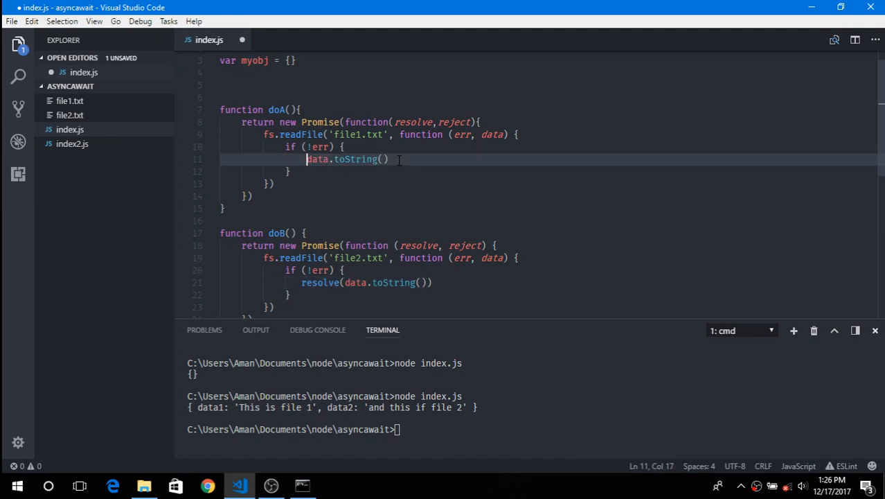
pyautogui.write('resolve(')
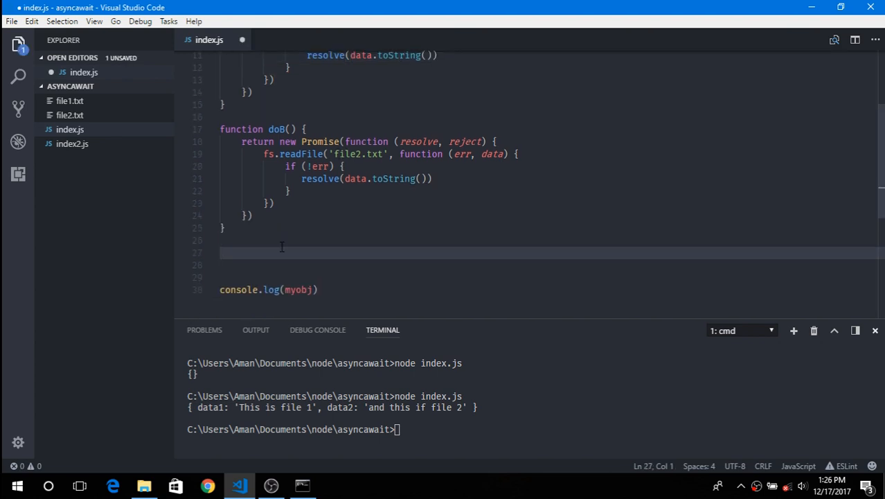
# - Write doA().then(function(data){ storing the result in myobj['data1']
pyautogui.write('doA')
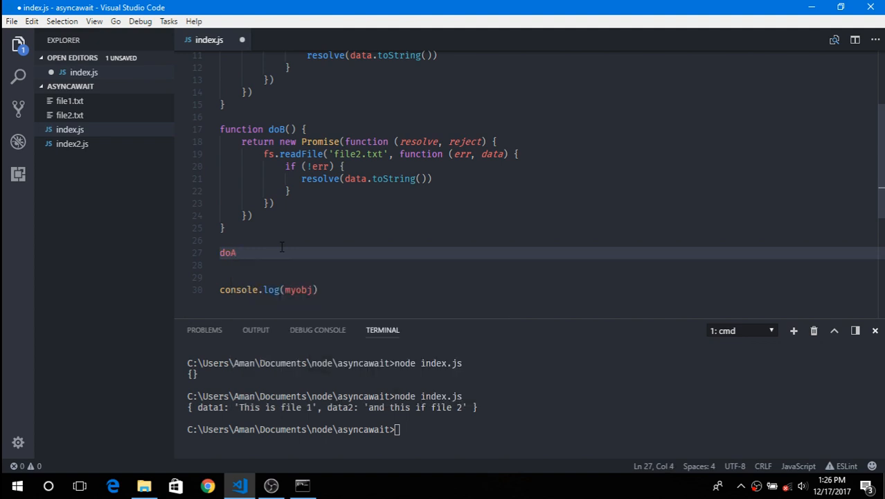
pyautogui.write('().t')
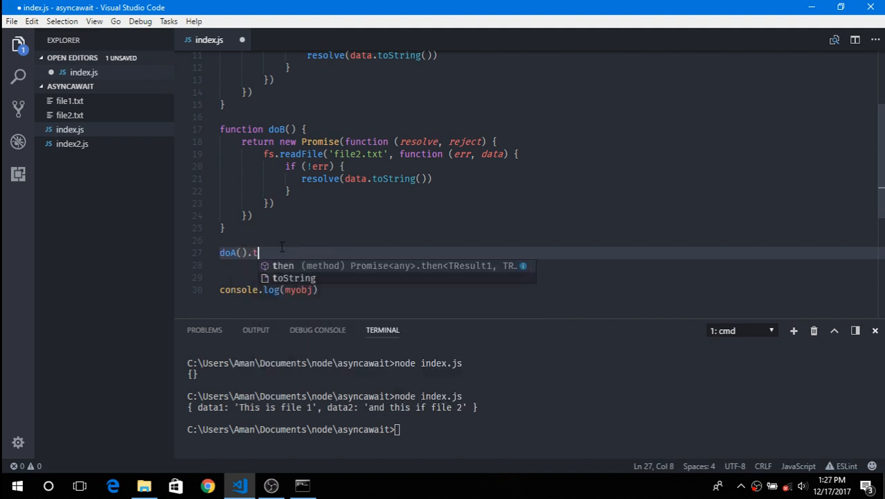
pyautogui.write('hen(')
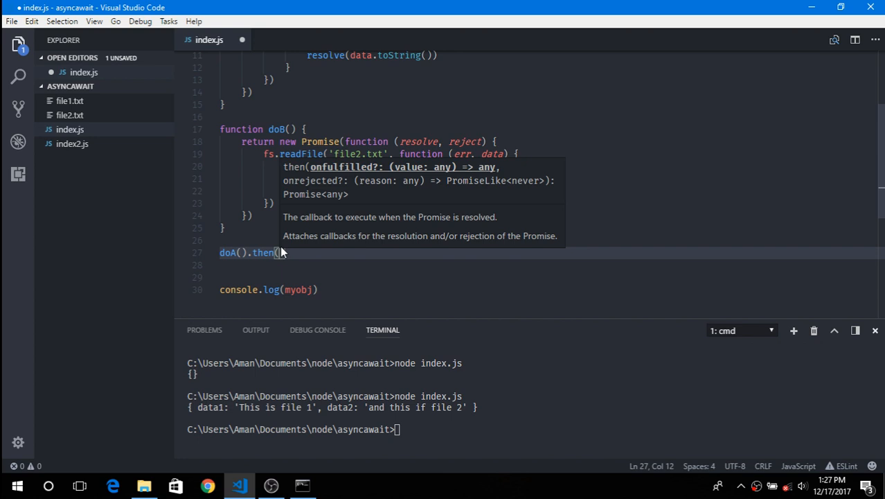
pyautogui.write('function()')
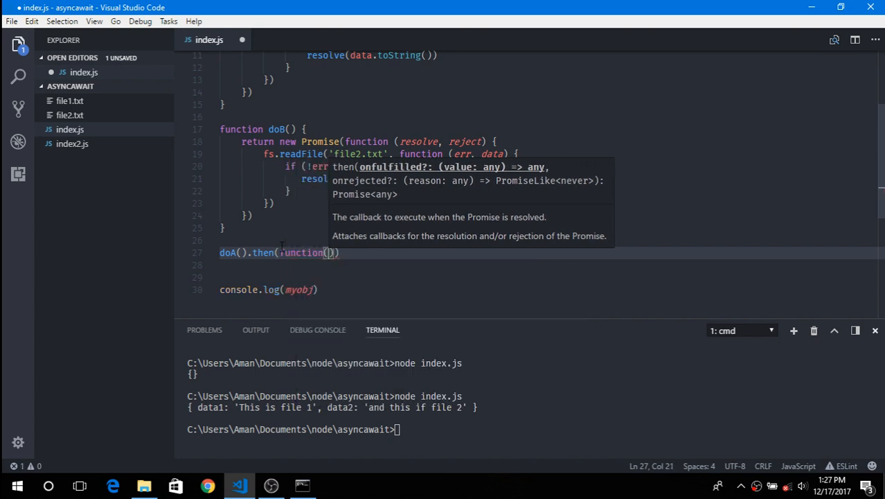
pyautogui.write('data')
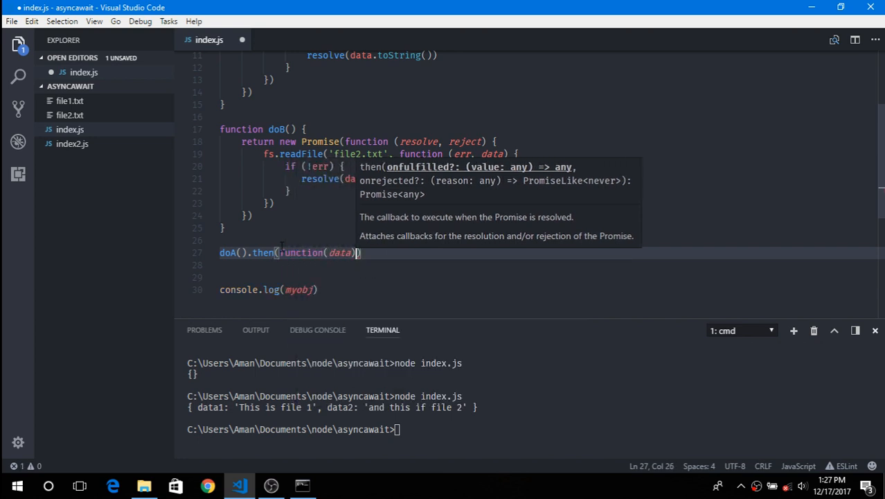
pyautogui.write('{')
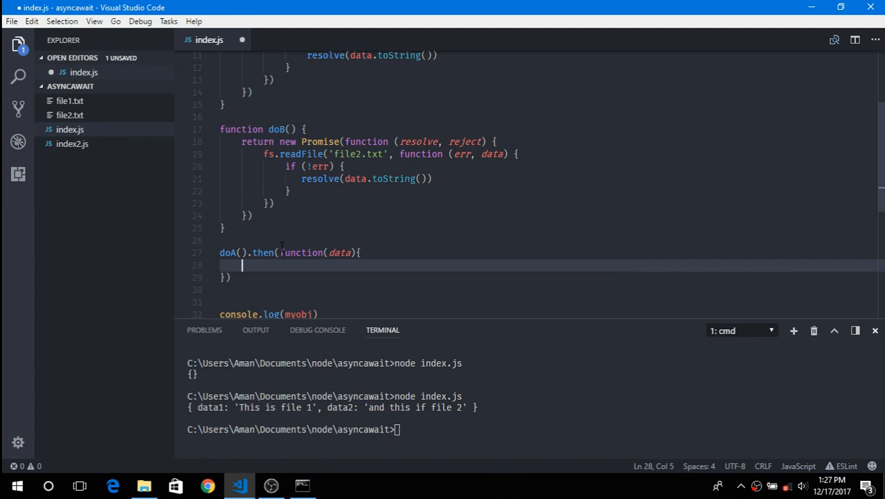
pyautogui.write('myobj[')
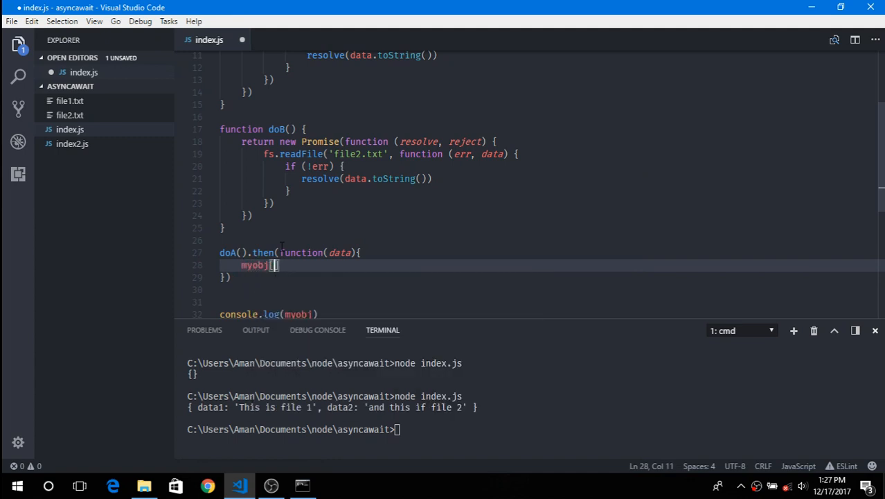
pyautogui.write("data1'")
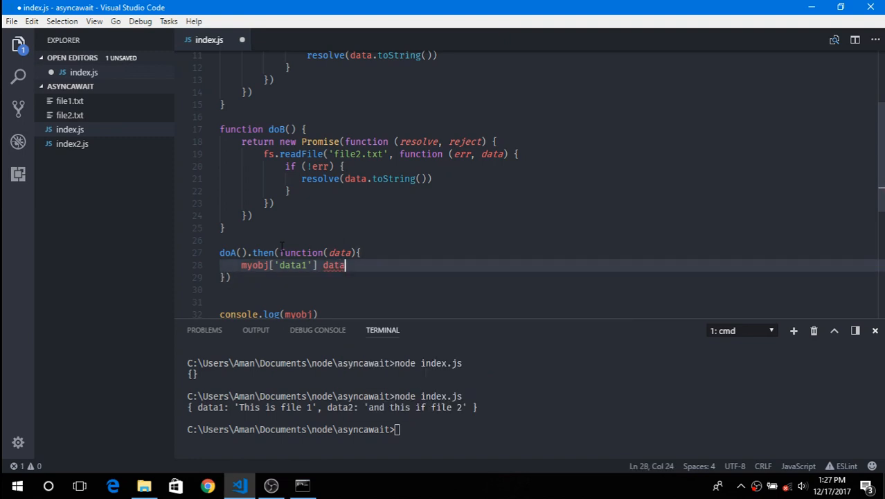
pyautogui.write('=')
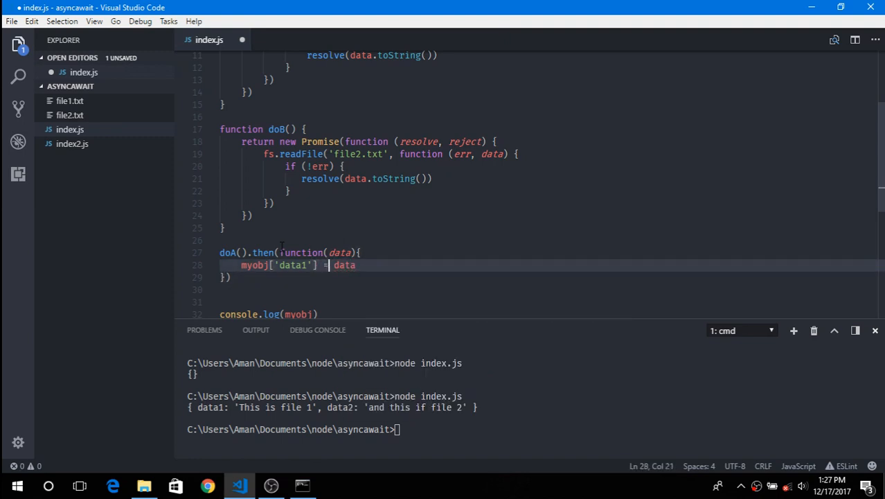
# - Begin chaining doB().then(function inside the doA callback
pyautogui.write('doB')
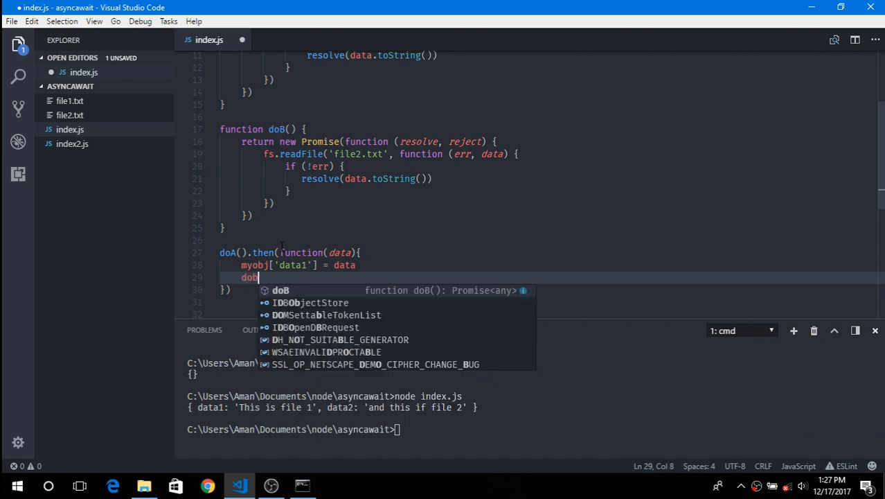
pyautogui.write('().')
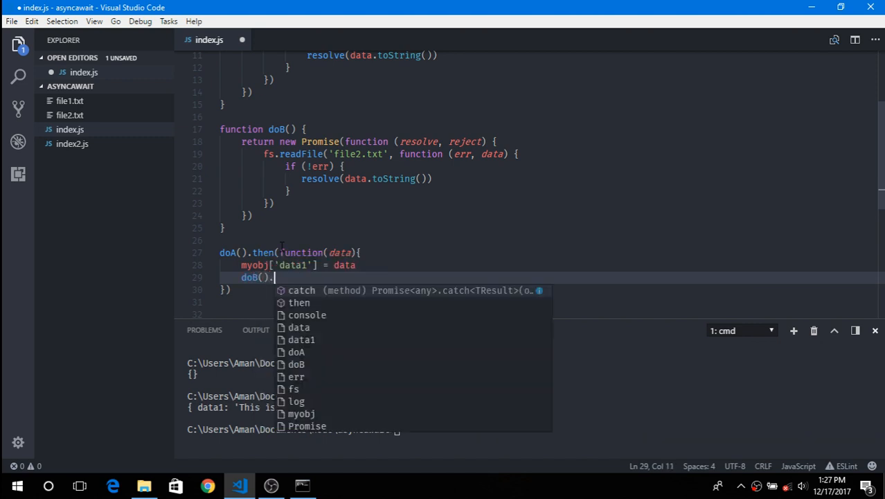
pyautogui.write('then')
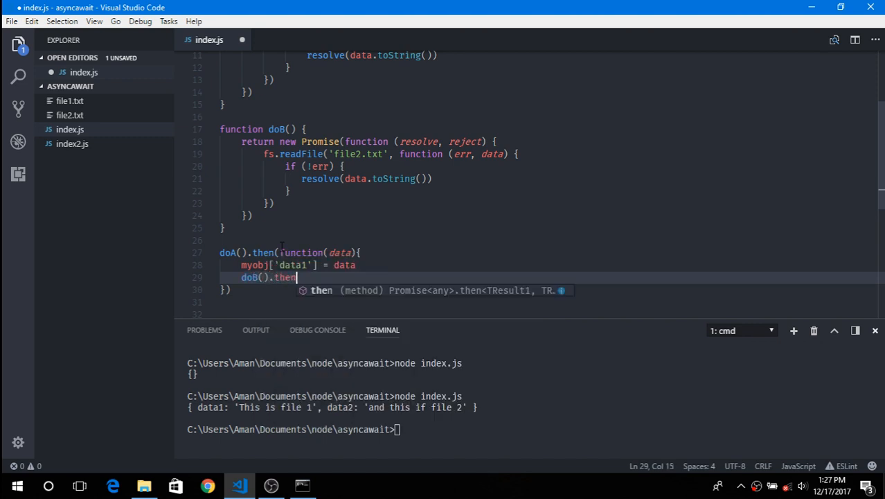
pyautogui.write('(function')
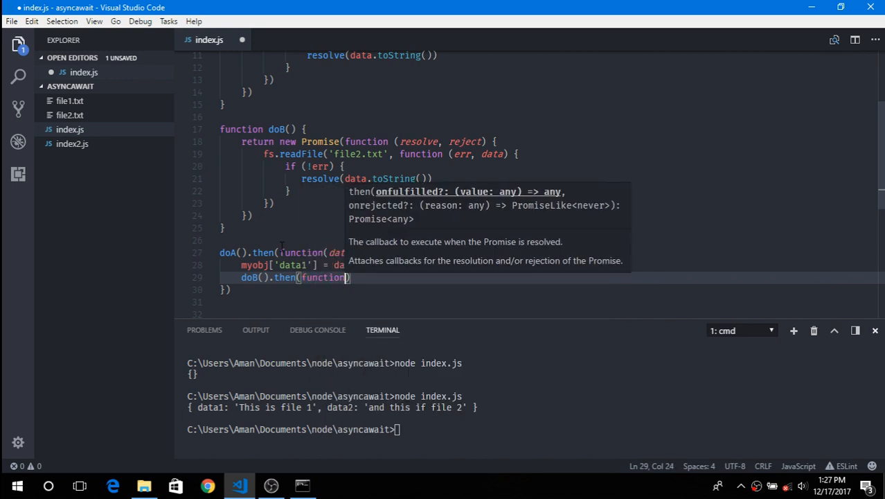
# - Store data2 in myobj['data2'] and log myobj in the doB callback, then run it to print both files
pyautogui.write('{')
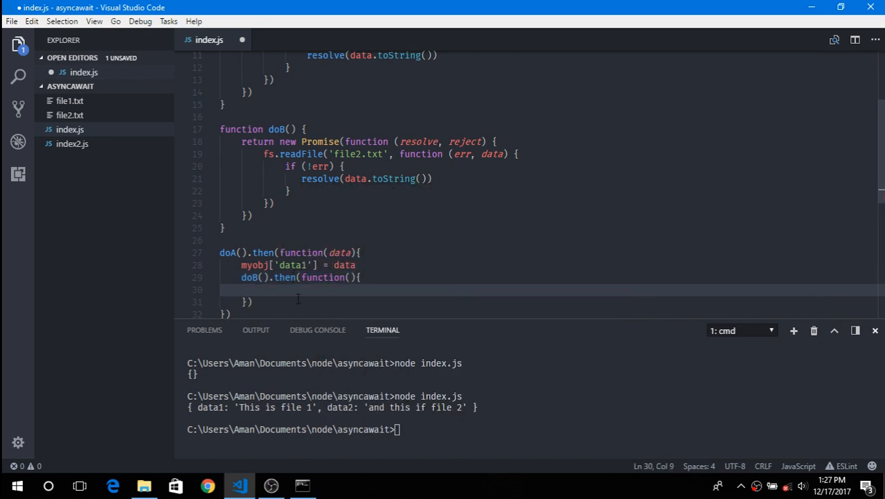
pyautogui.write('data2')
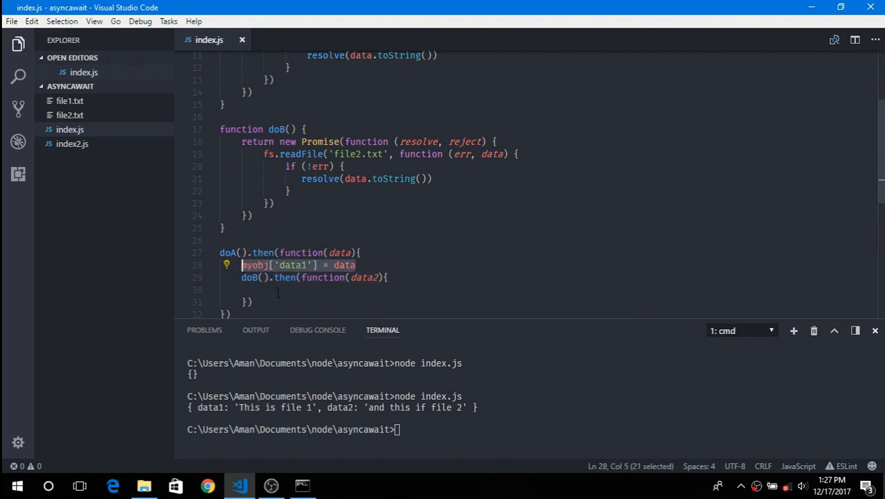
pyautogui.write("myobj['data1'] = data")
pyautogui.click(552, 290)
pyautogui.write('console.log(myobj)')
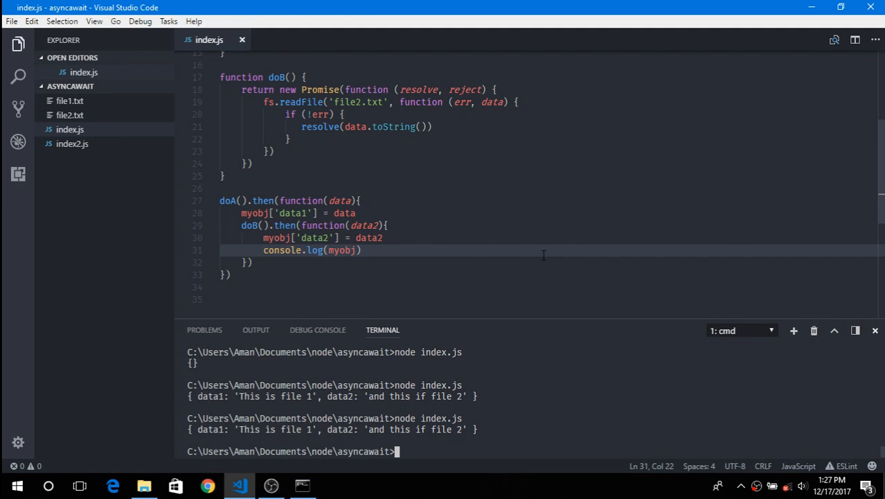
# - Delete the doA().then callback chain and write an empty async function main() { }
pyautogui.moveTo(218, 199); pyautogui.dragTo(230, 274)
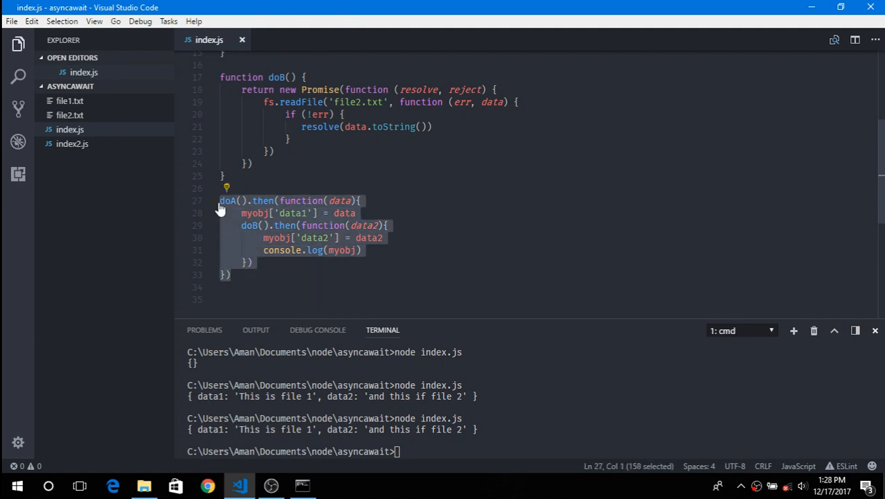
pyautogui.press('Delete')
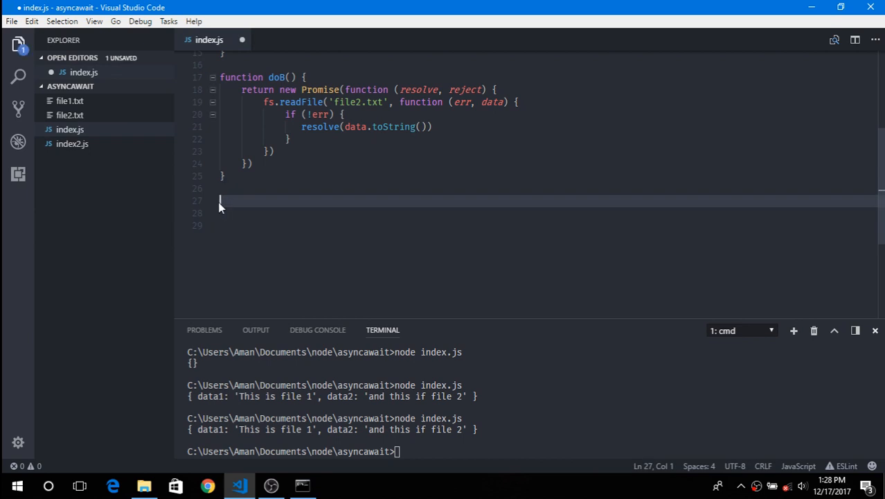
pyautogui.write('async function')
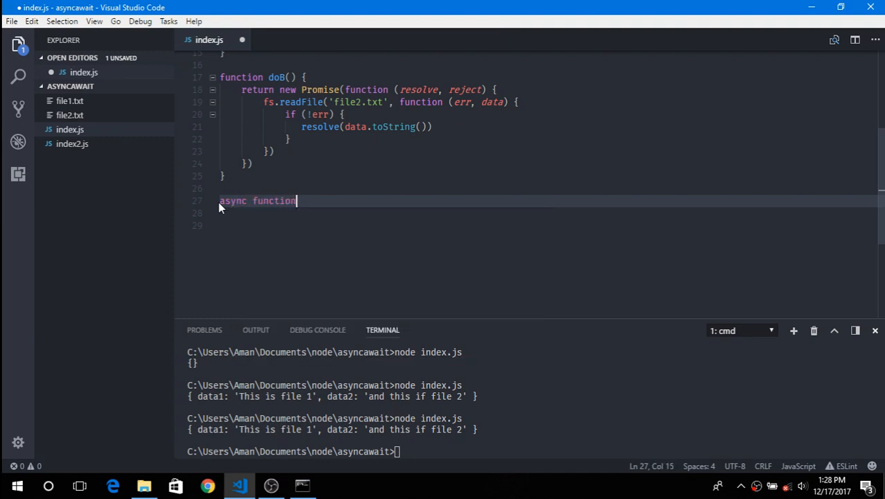
pyautogui.write('main()')
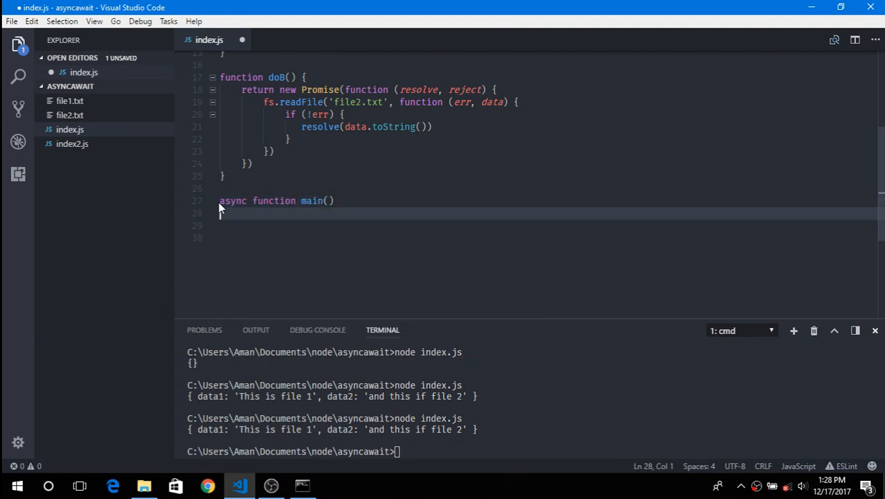
pyautogui.write('{')
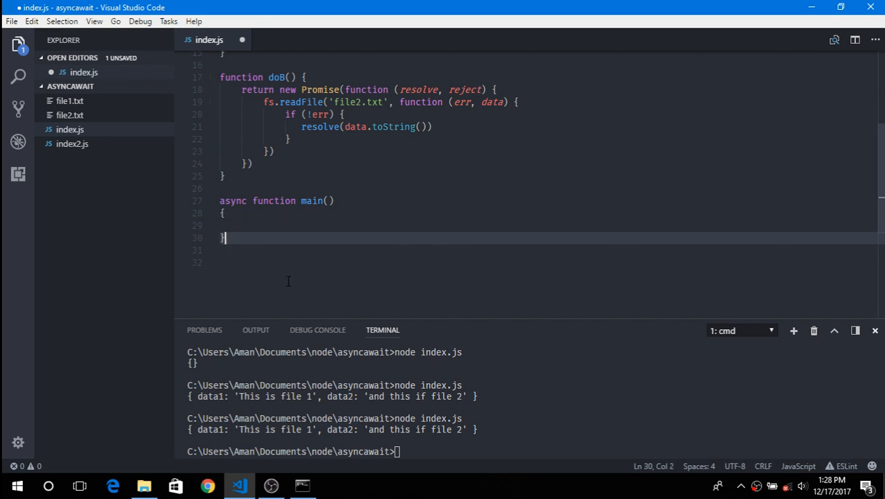
# - Inside main assign myobj['data1'] = await doA() and myobj['data2'] = await doB(), and call main()
pyautogui.write('main(')
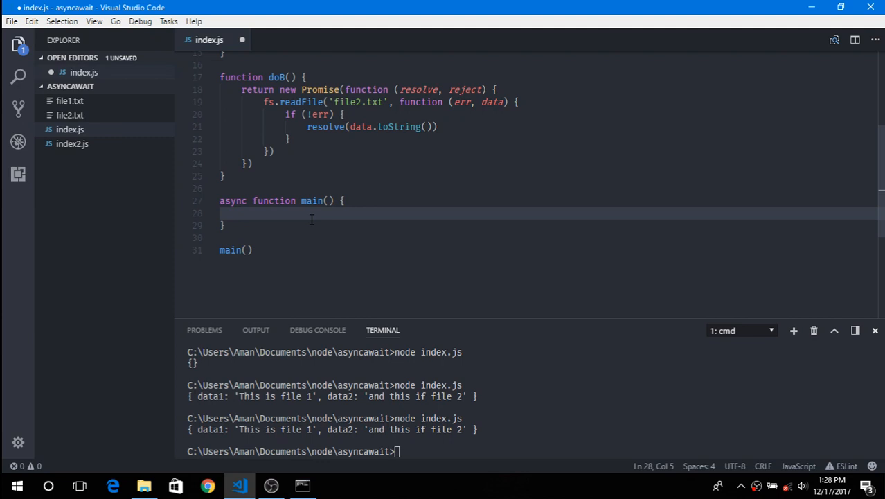
pyautogui.write('myobj')
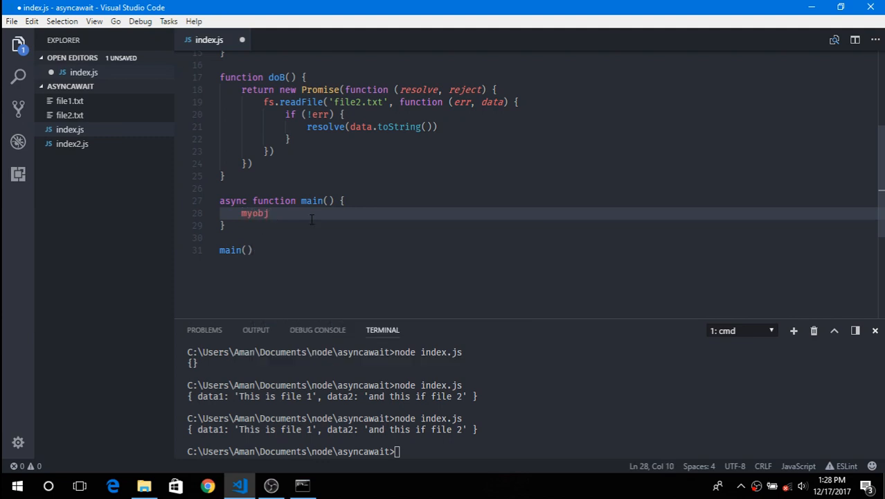
pyautogui.write("['data1']")
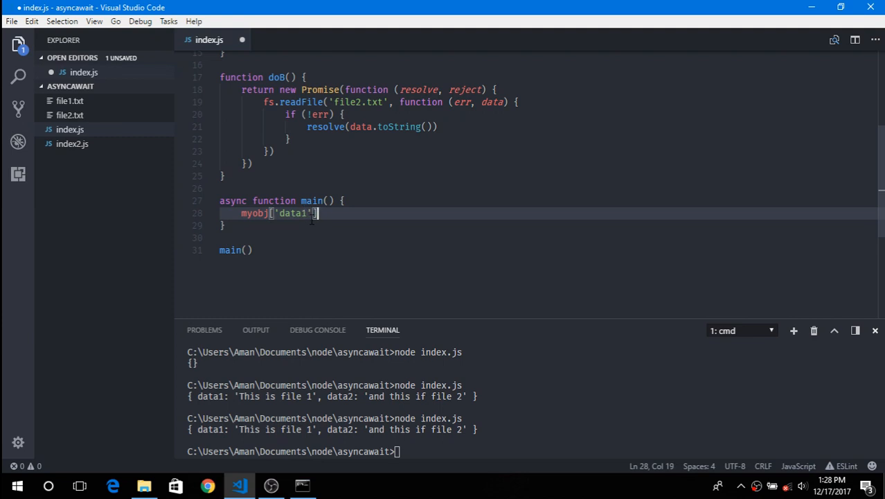
pyautogui.write('= await')
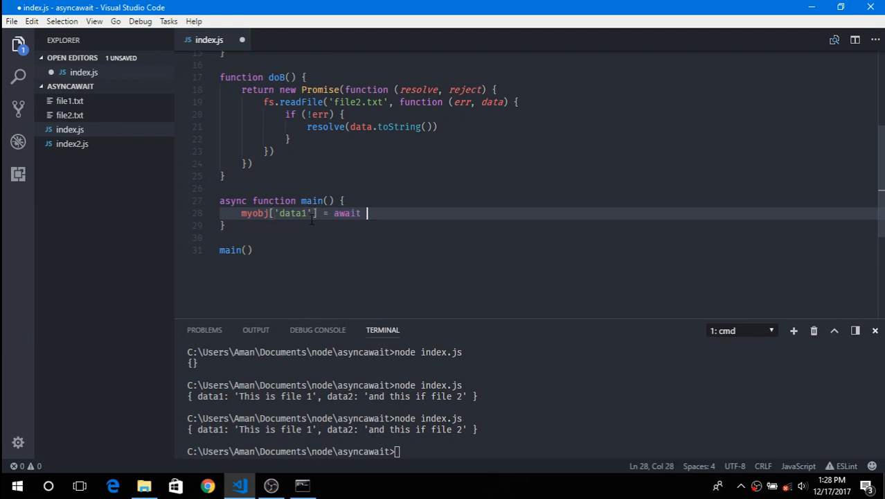
pyautogui.write('doA(')
pyautogui.write("myobj['data2'] = await doB(")
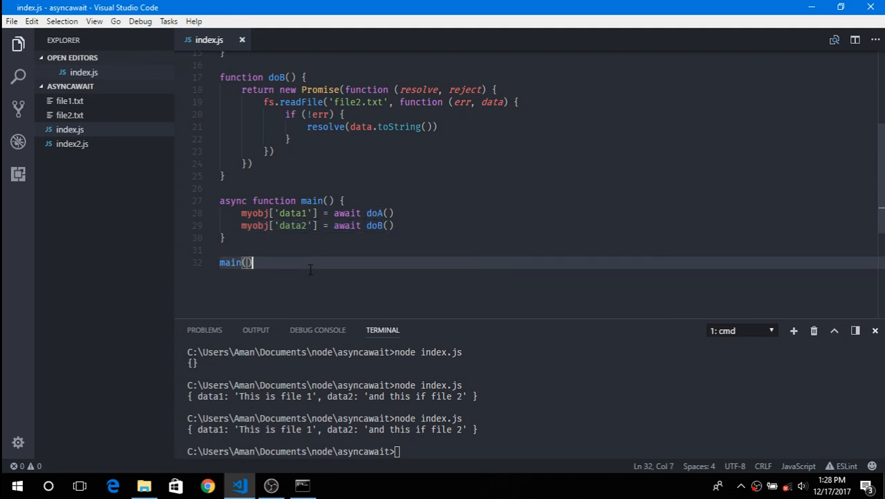
# - Add console.log(myobj) at the end of main and enter node index.js at the terminal prompt
pyautogui.write('co')
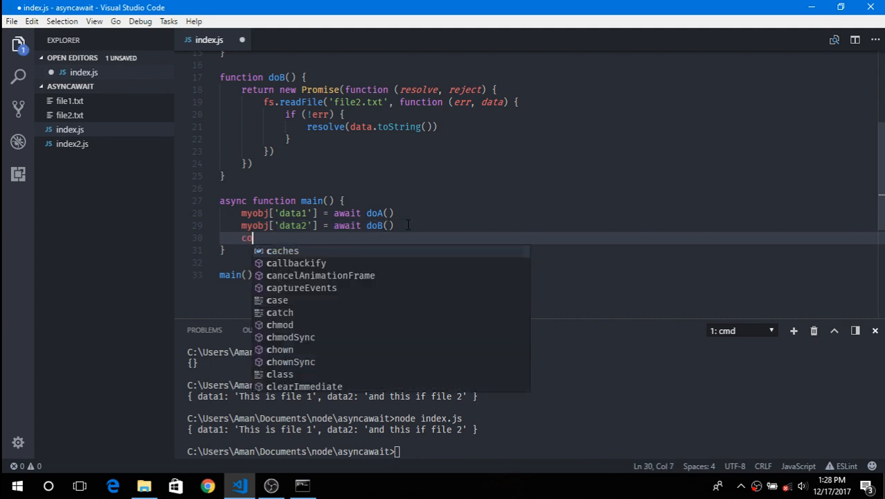
pyautogui.write('nsole.log(myobj')
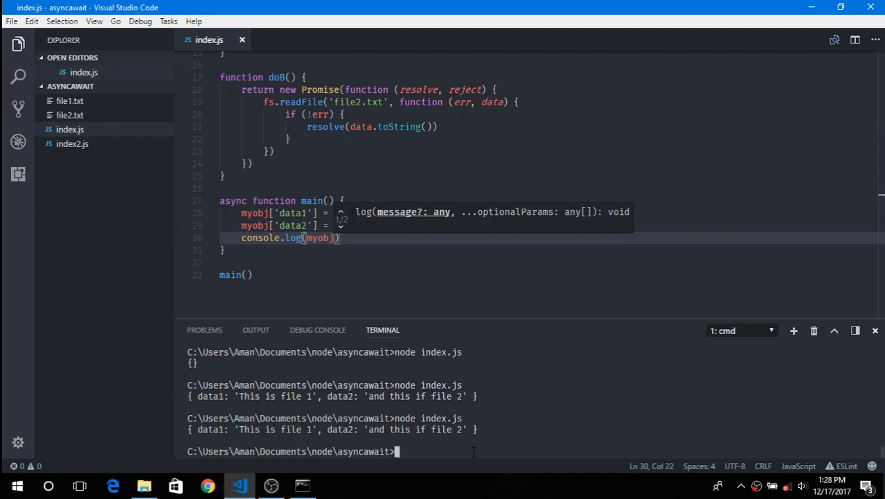
pyautogui.write('node index.js')
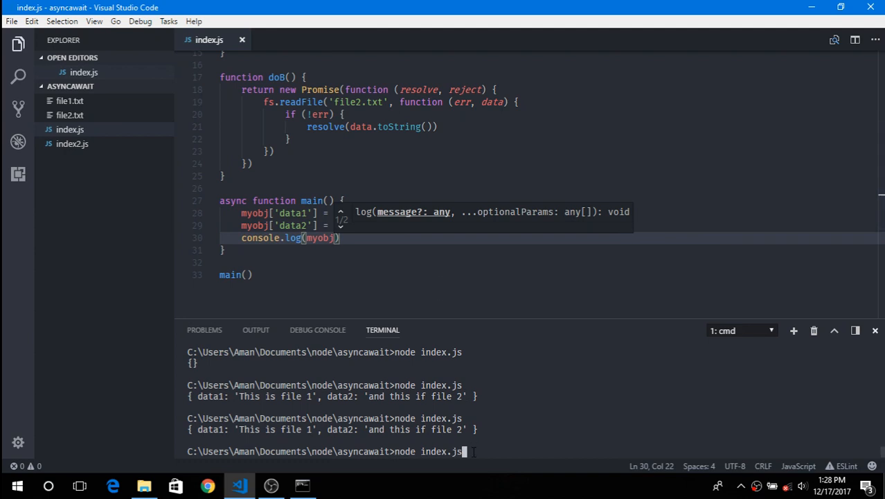